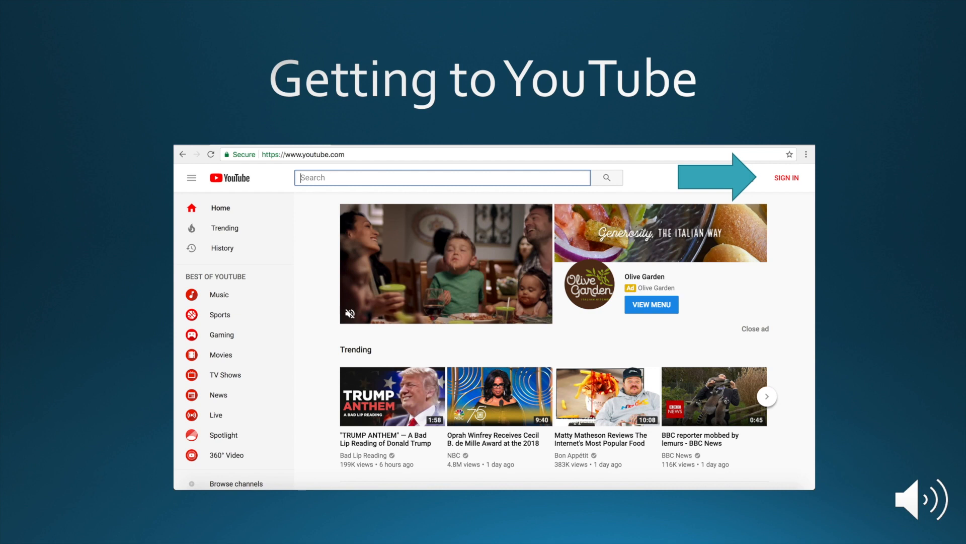
- Point out the SIGN IN button at the top right of youtube.com
left_click(786, 177)
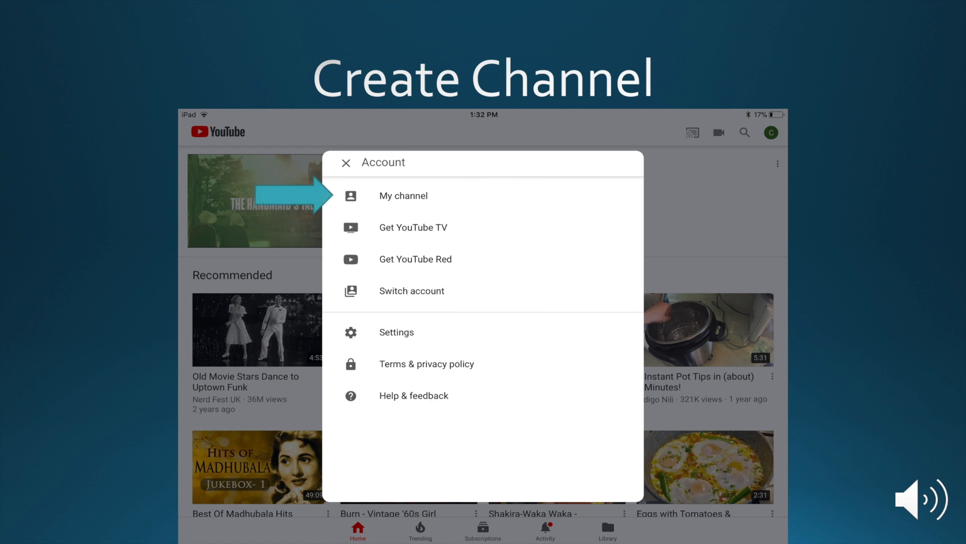
- Advance to the Create Channel slide with the Account menu's My channel entry indicated
left_click(403, 195)
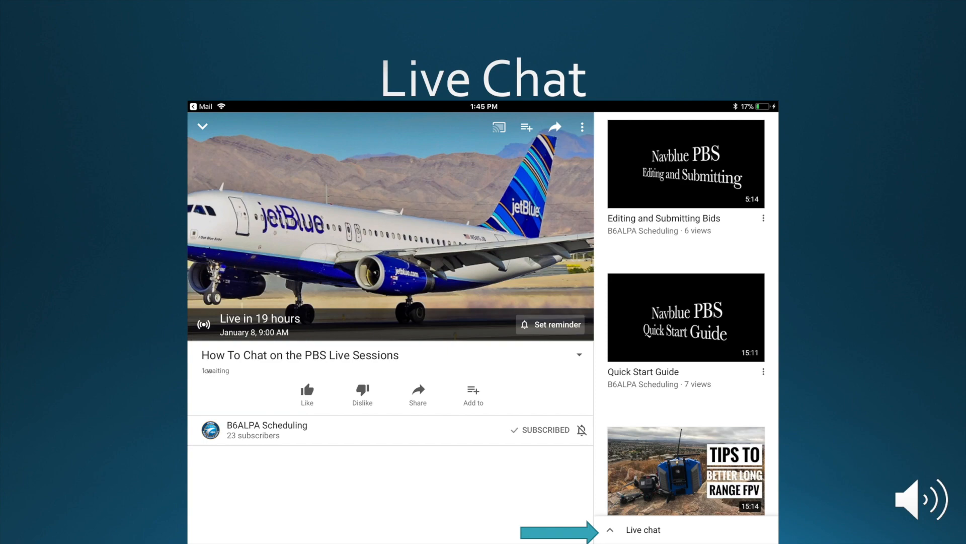
- Reveal the expanded Live chat panel beside the PBS Live Sessions stream
left_click(643, 530)
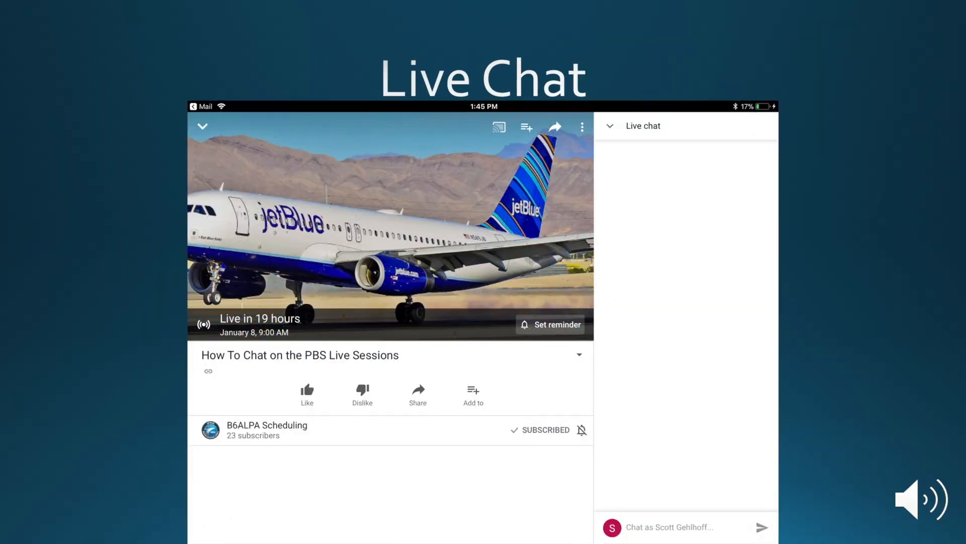